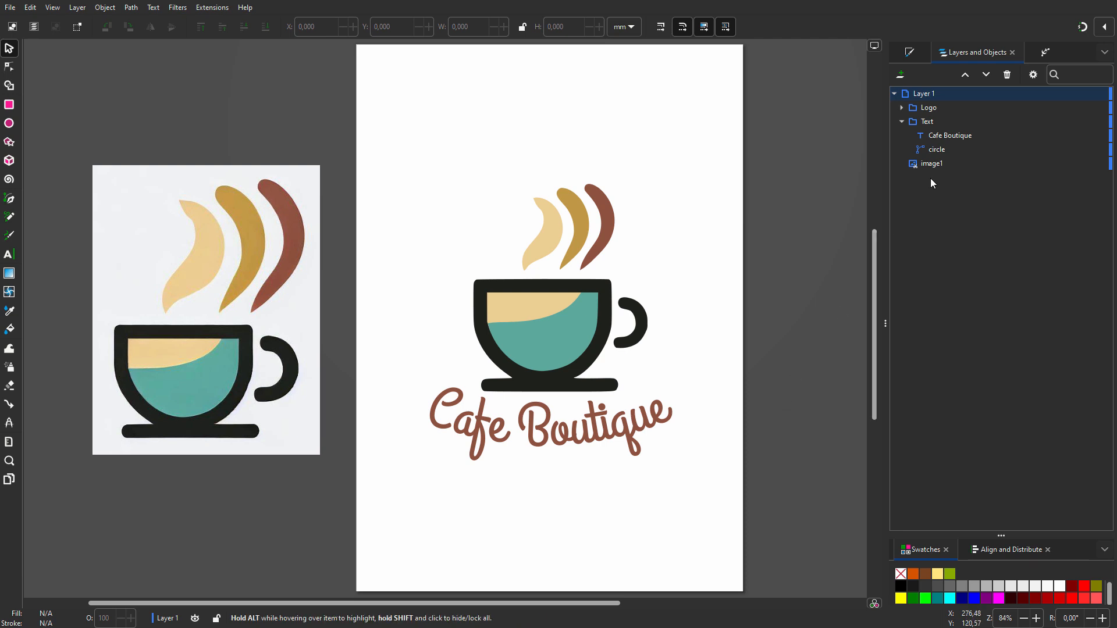
Hide the finished 'Cafe Boutique' text group so only the coffee cup logo remains
click(950, 135)
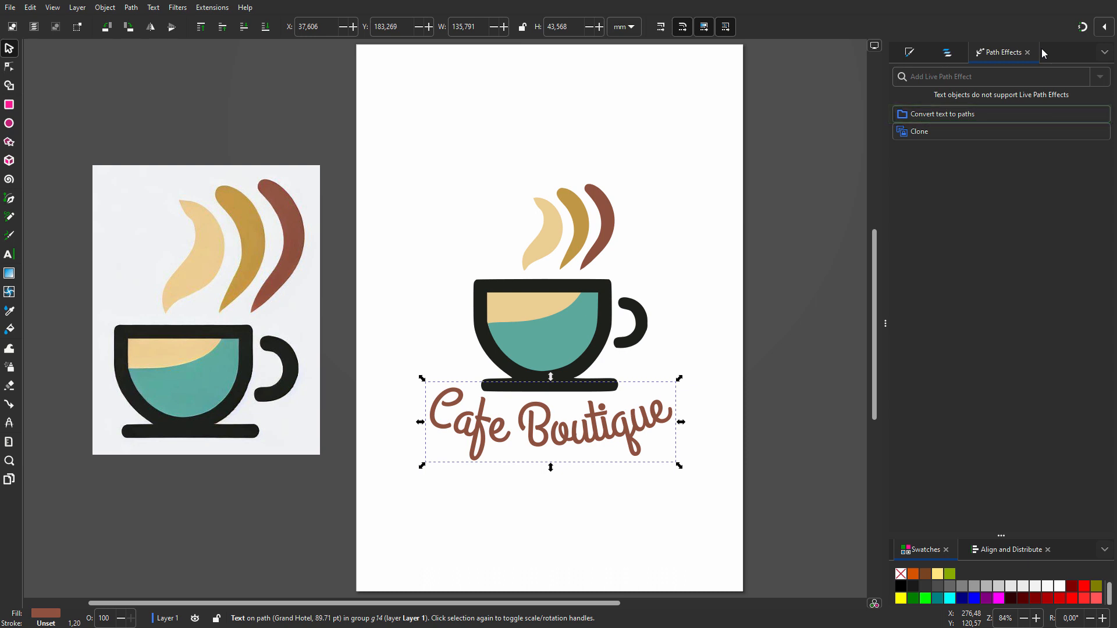
click(919, 131)
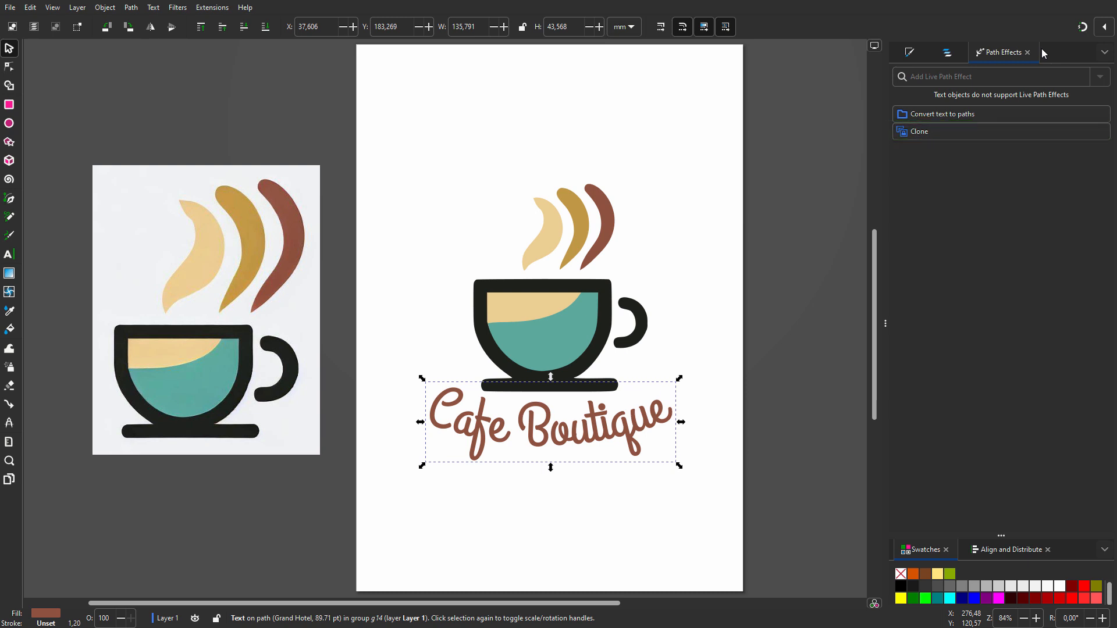
click(976, 53)
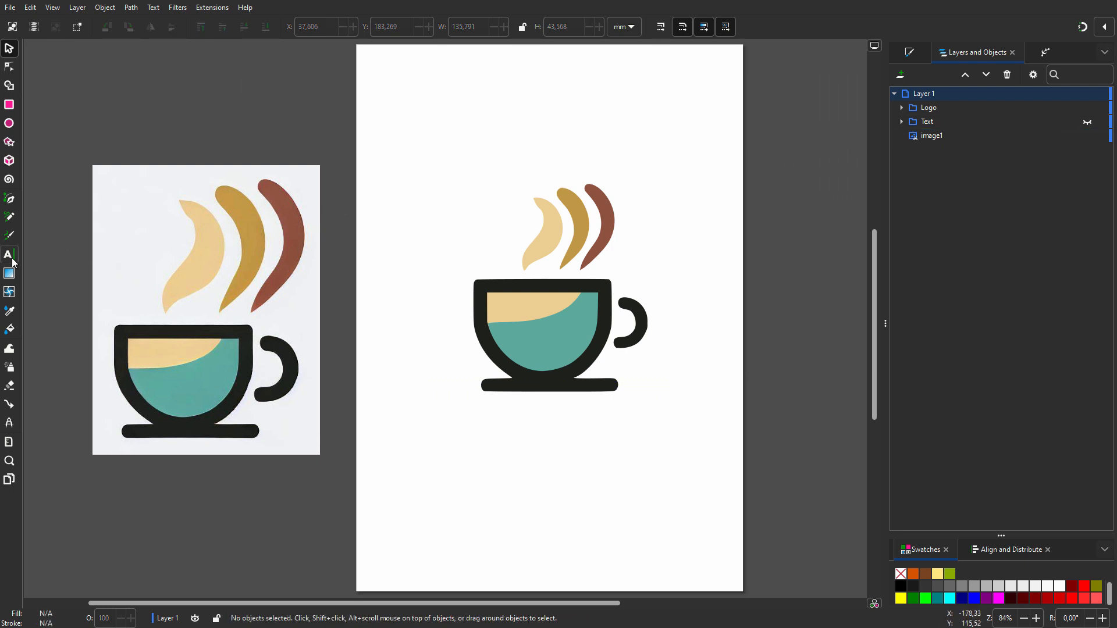
Add 90 pt Grand Hotel text 'Coffee Boutique' in brown, then draw a large circle
click(9, 254)
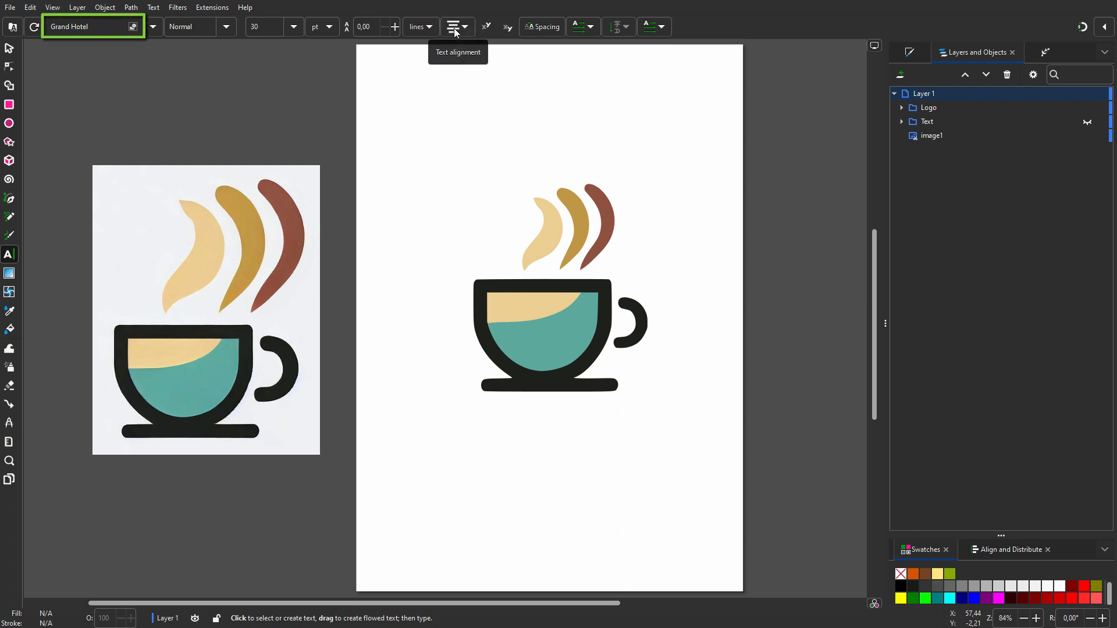
text(Coffee Boutique)
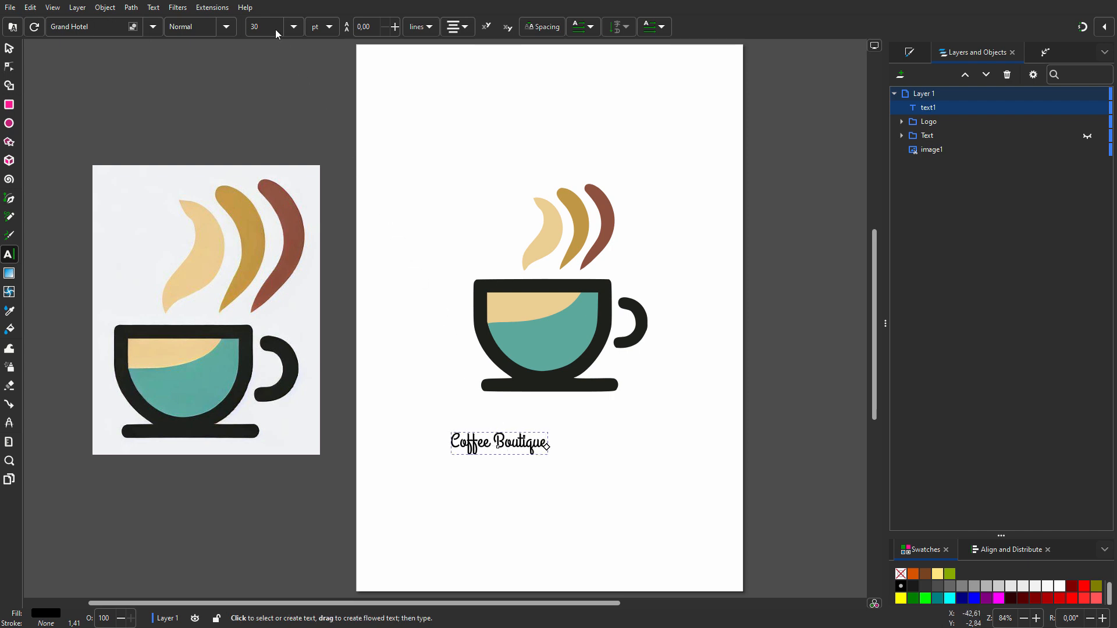
text(90)
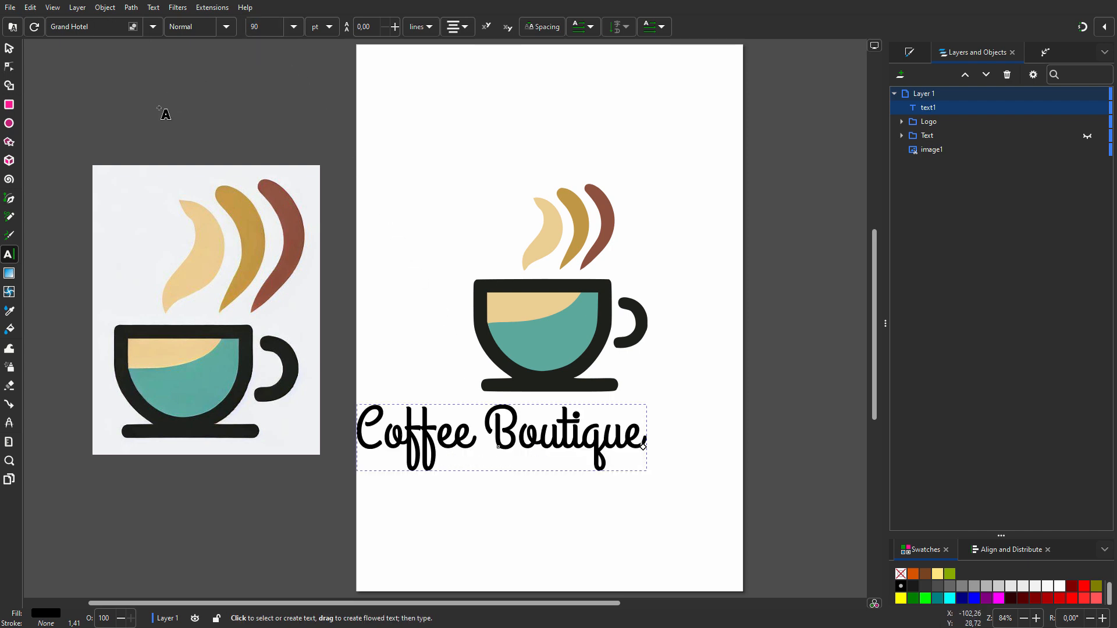
click(9, 311)
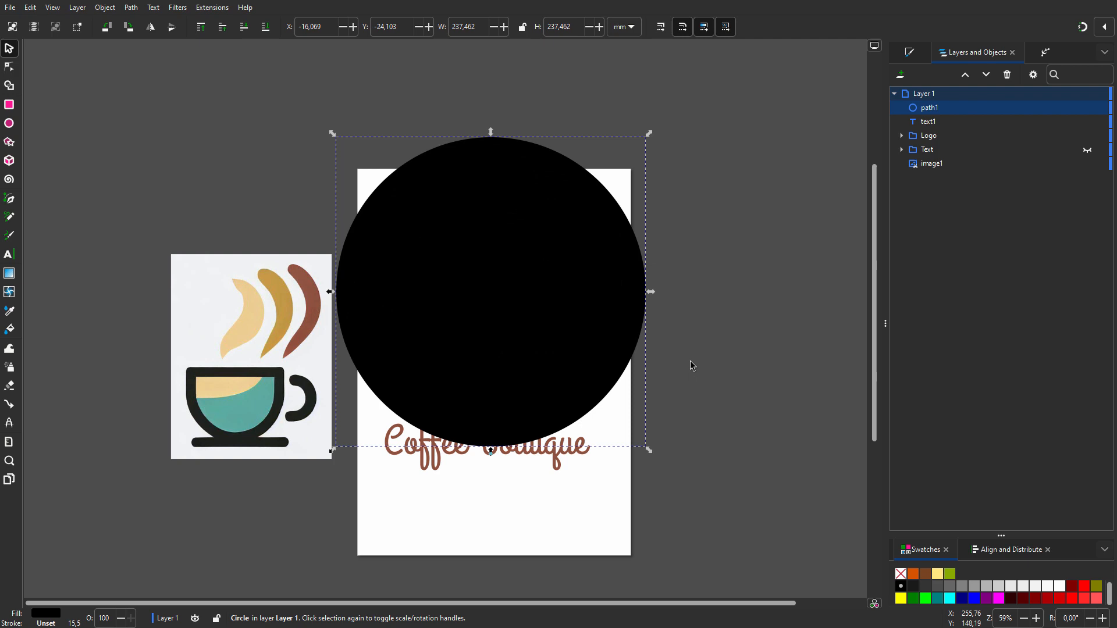
Put the 'Coffee Boutique' text on the circle path and start turning it beneath the cup
click(130, 7)
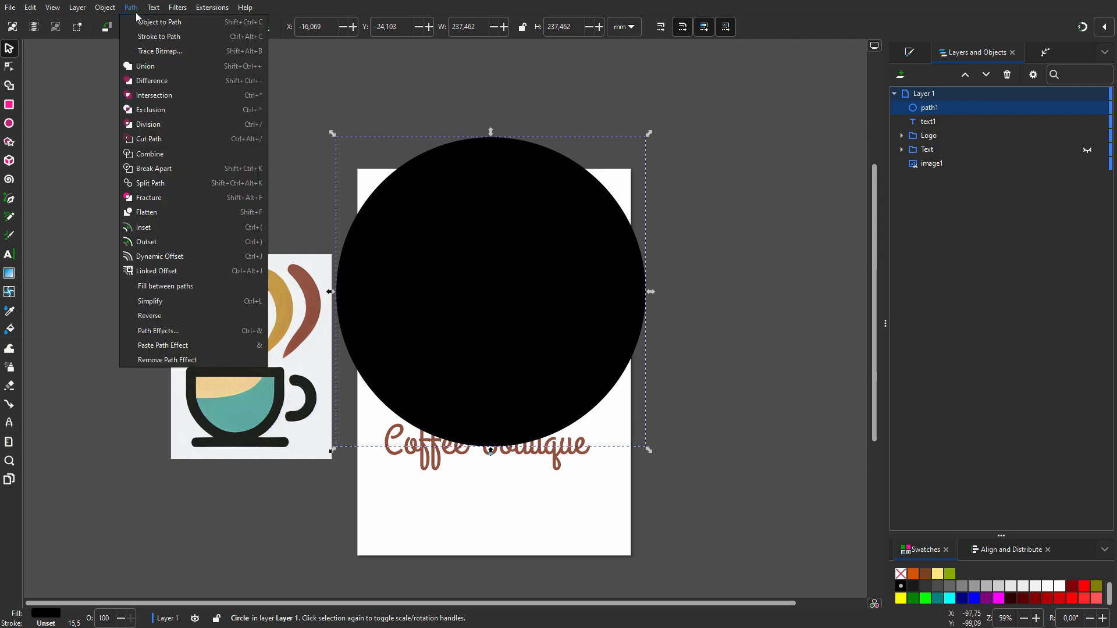
click(159, 21)
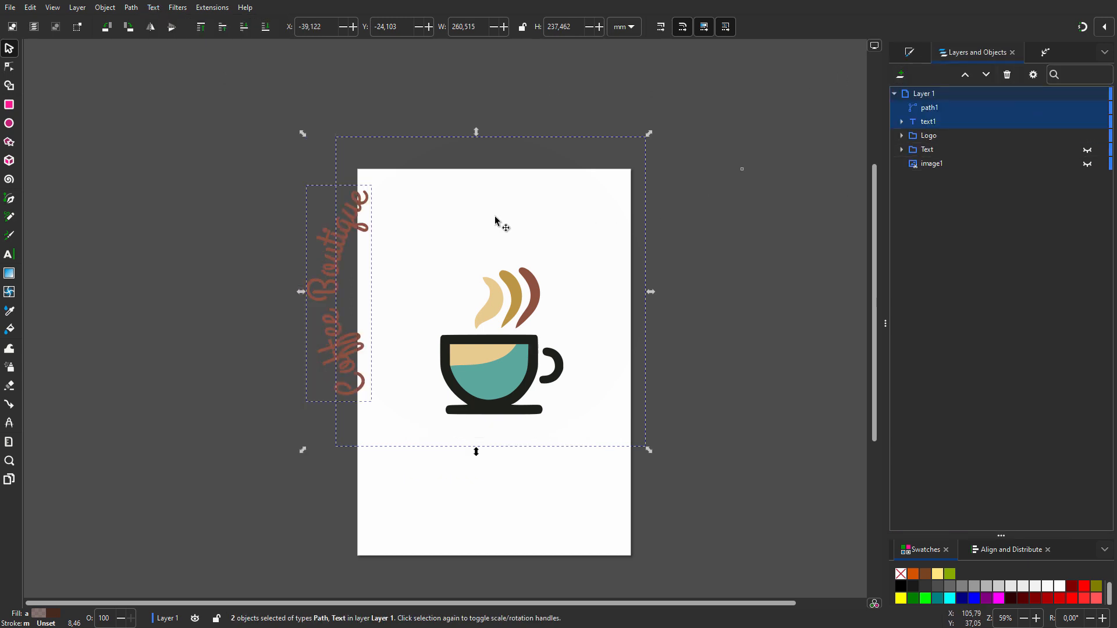
drag(648, 132, 686, 198)
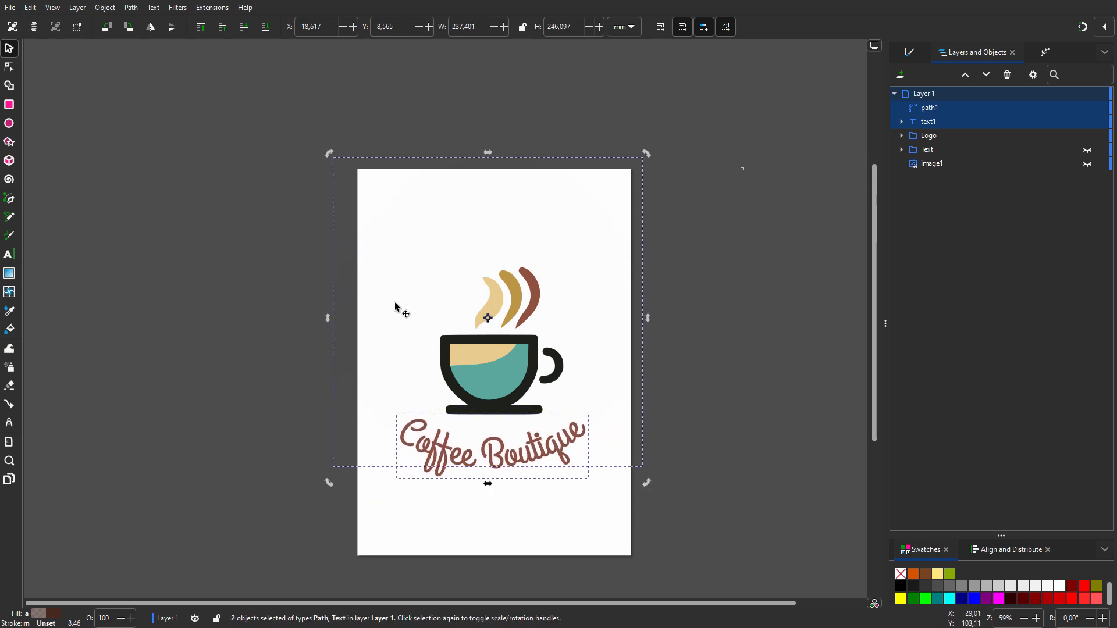
Rotate the circle so the curved text sits along its bottom under the cup
click(9, 66)
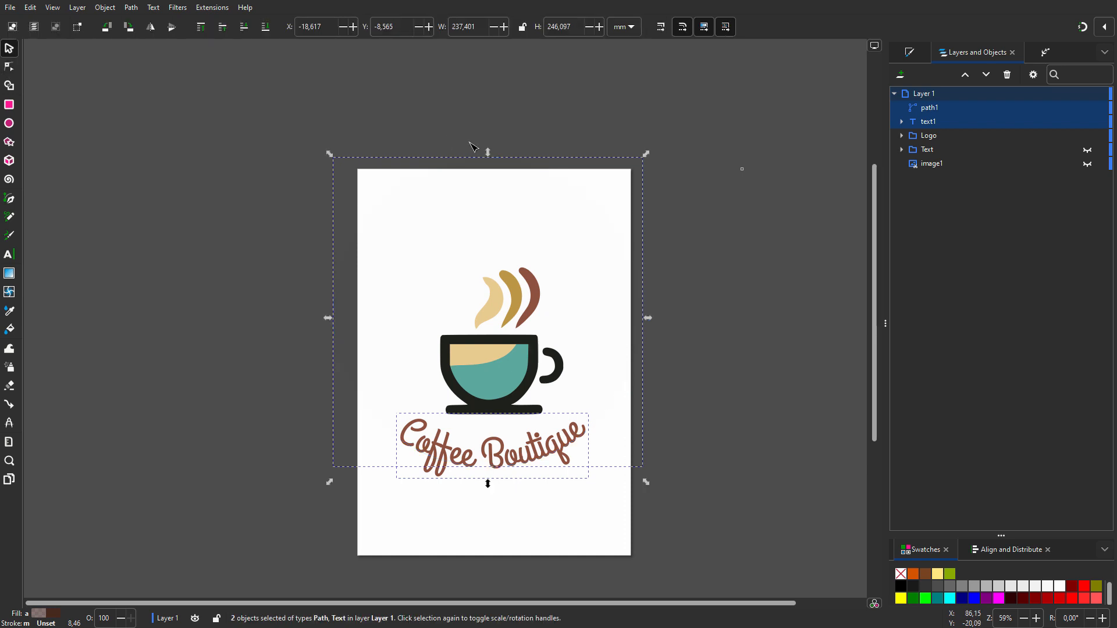
mouse_move(487, 153)
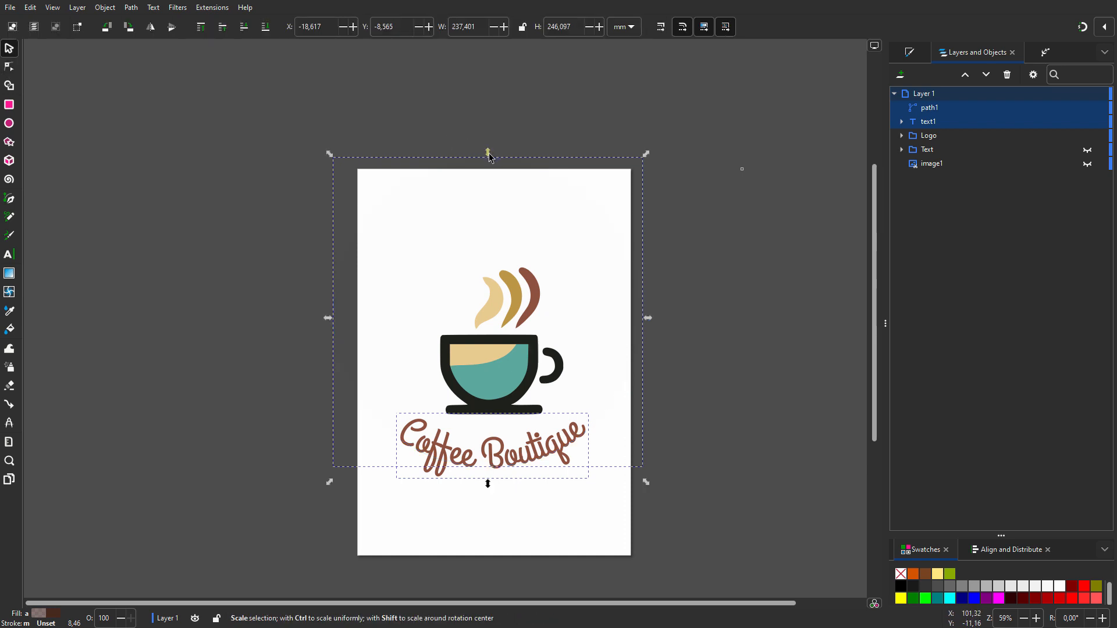
Enlarge the guiding circle so 'Coffee Boutique' arcs more gently just under the cup
drag(488, 154, 490, 70)
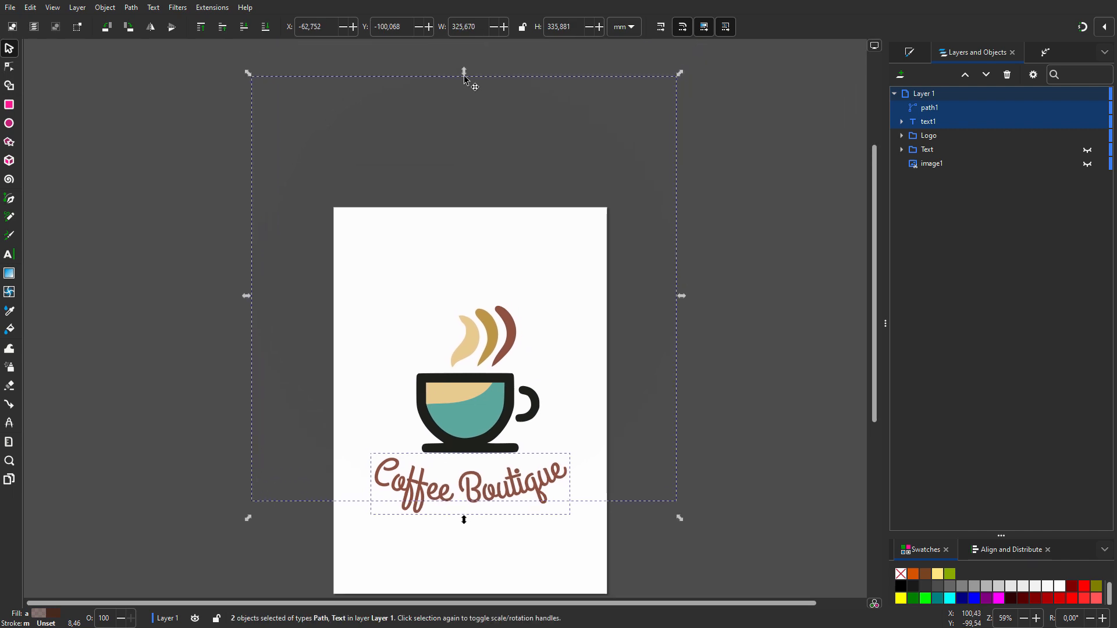
drag(464, 72, 464, 49)
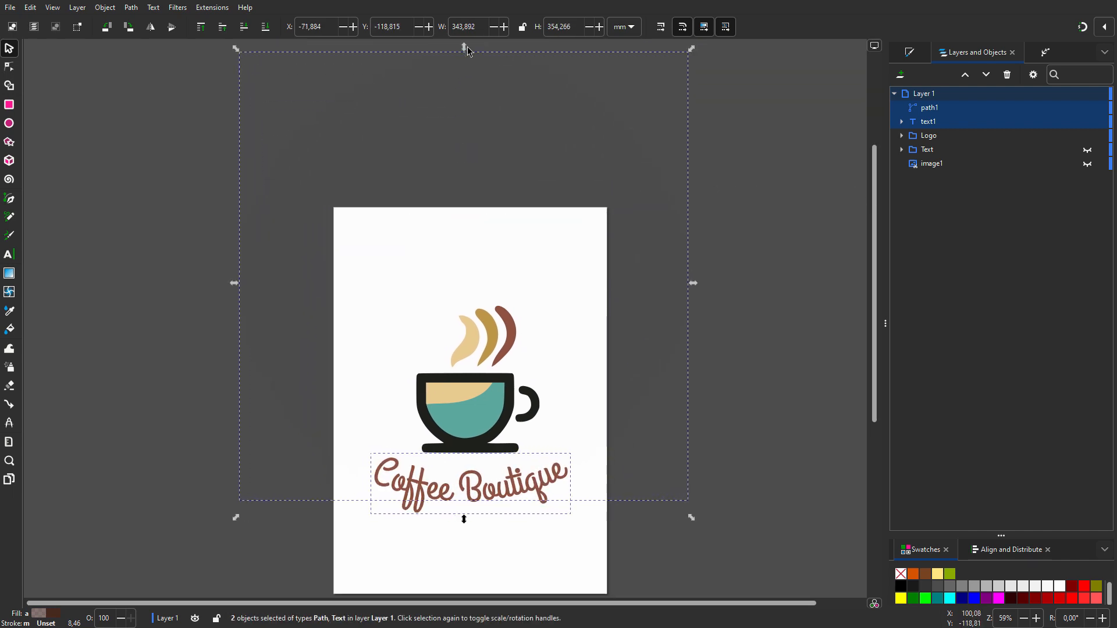
drag(470, 484, 626, 484)
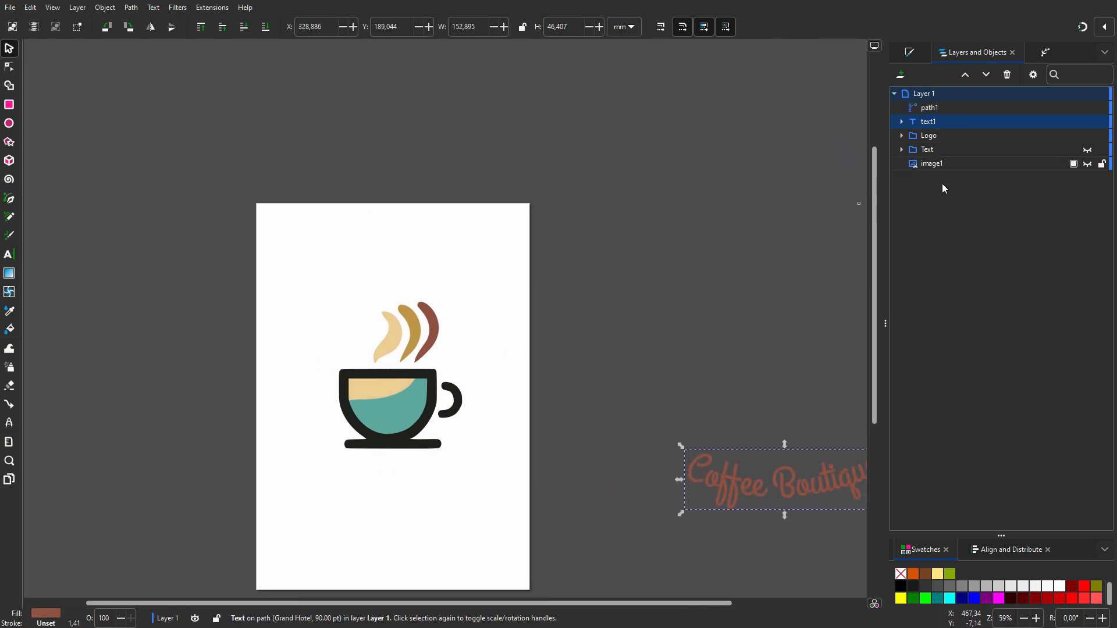
drag(773, 477, 399, 477)
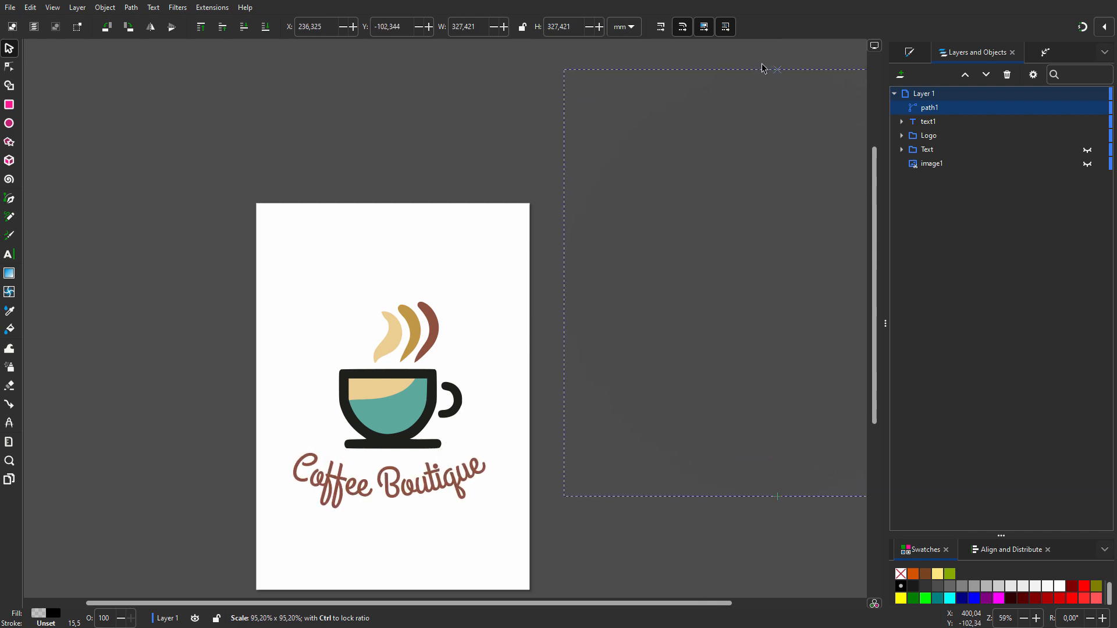
click(9, 255)
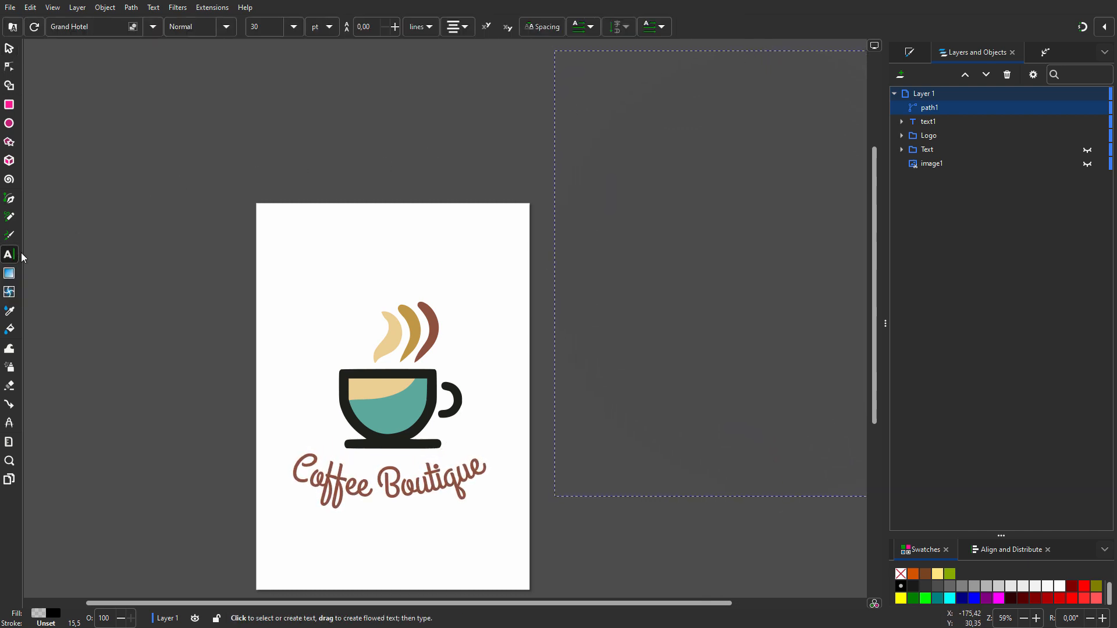